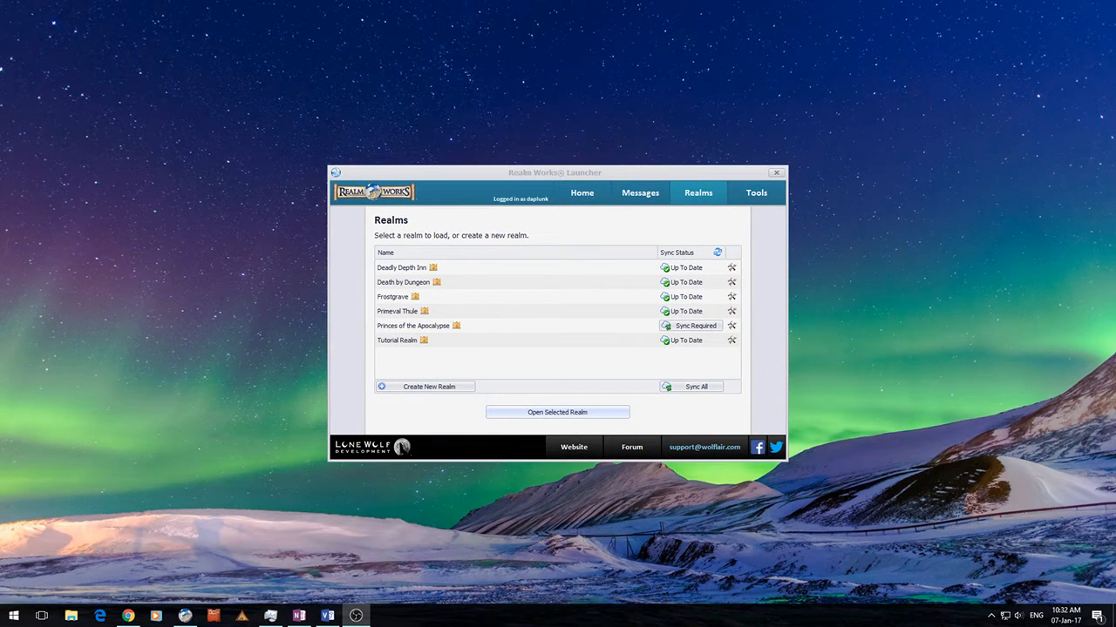
pyautogui.moveTo(862, 60)
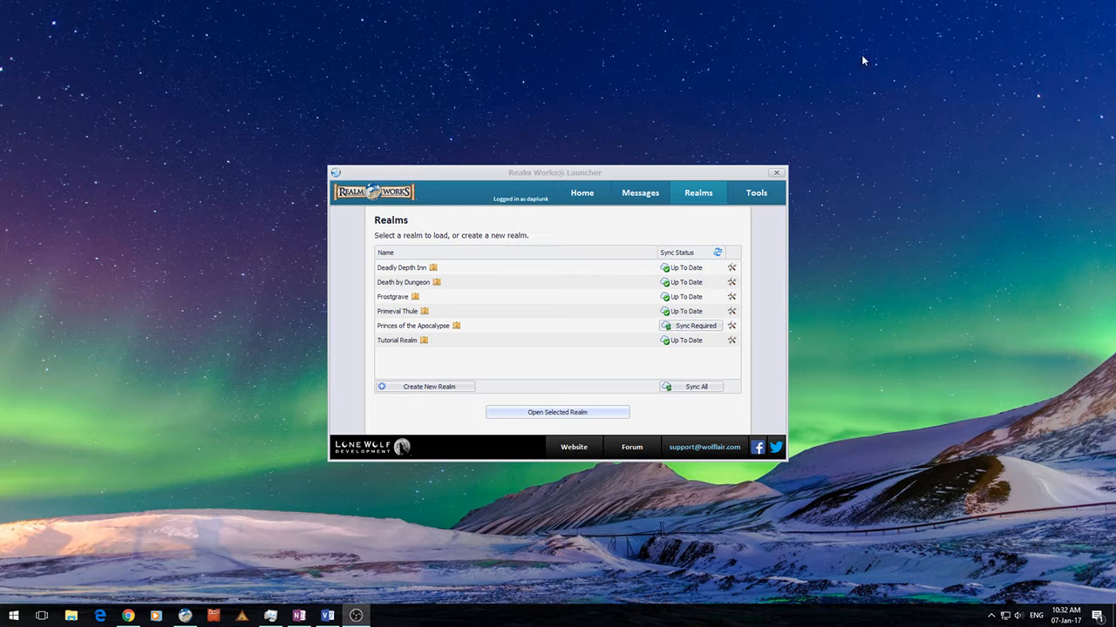
# Open the Primeval Thule realm and reveal the second Picture (Simple) snippet
pyautogui.click(581, 193)
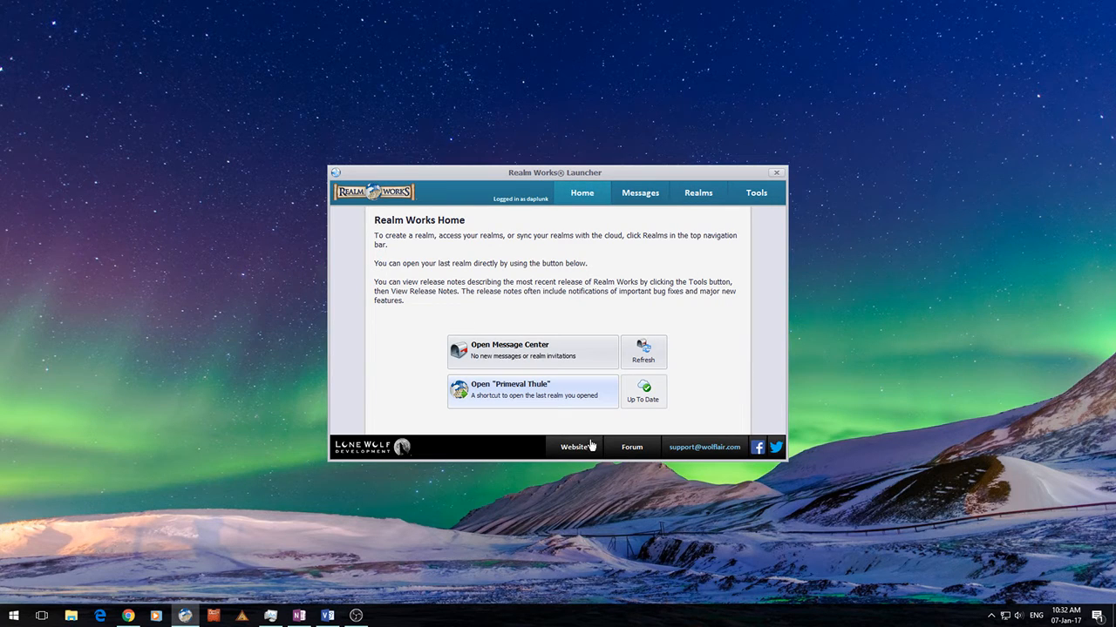
pyautogui.moveTo(687, 209)
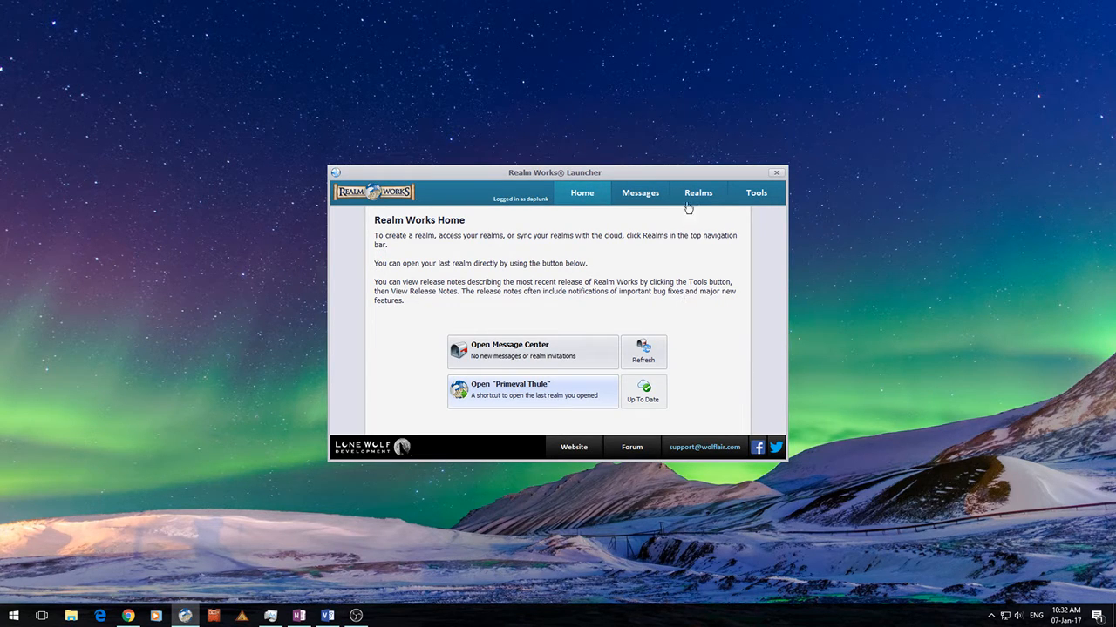
pyautogui.click(697, 193)
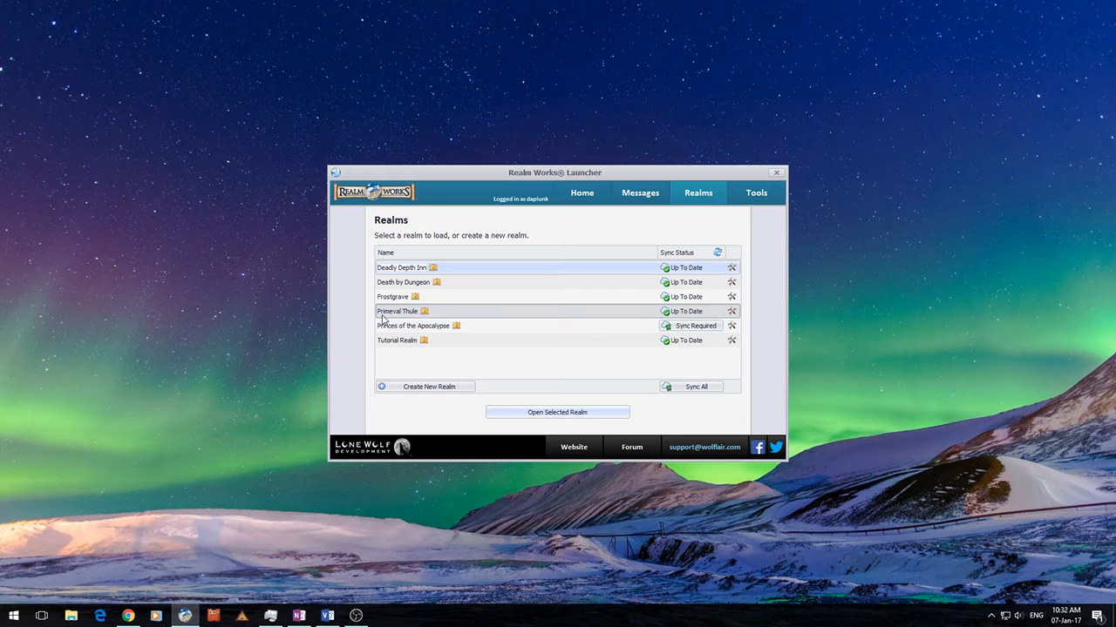
pyautogui.moveTo(462, 317)
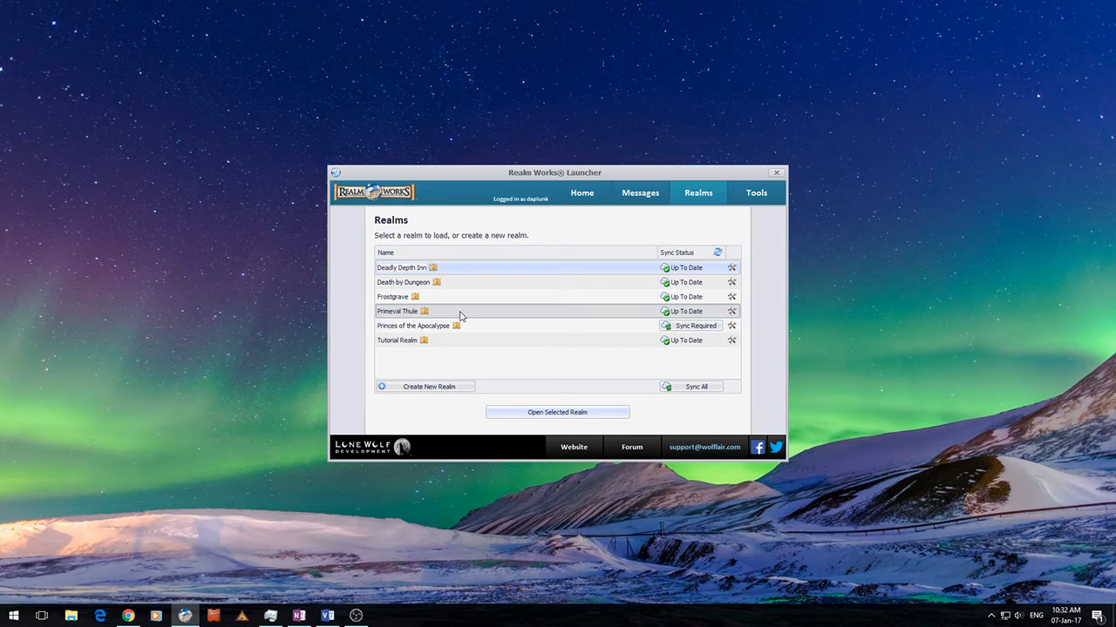
pyautogui.click(557, 411)
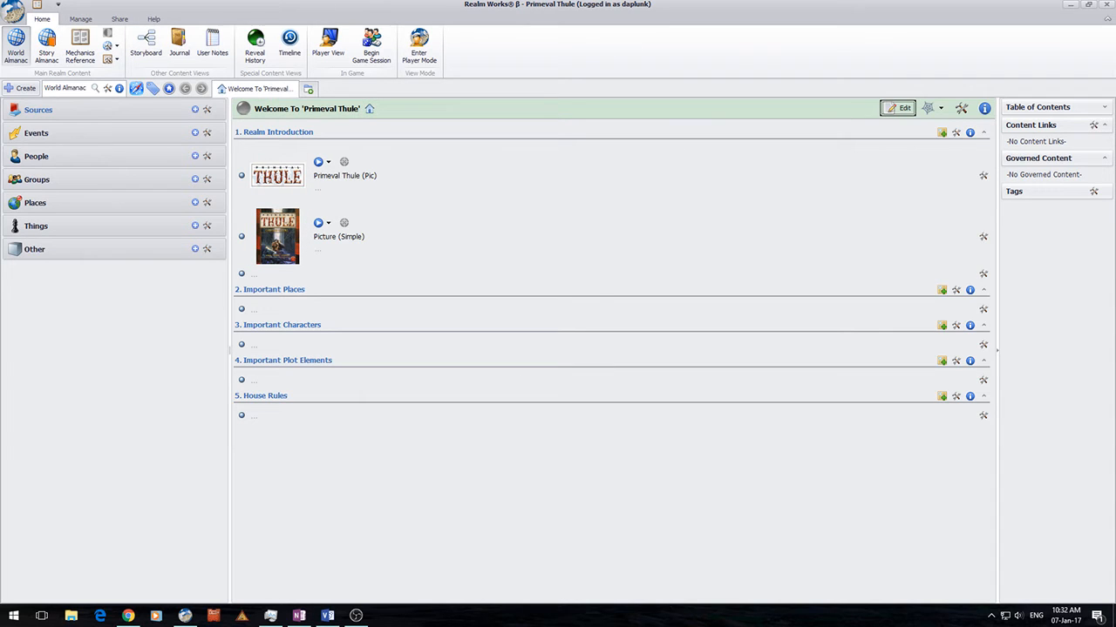
pyautogui.moveTo(294, 215)
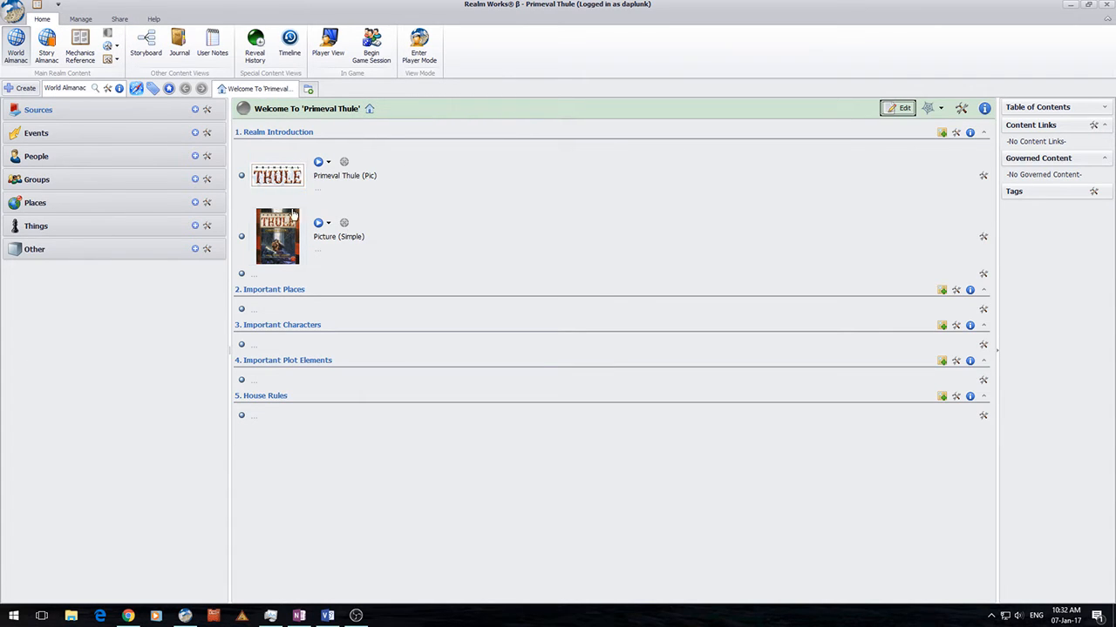
pyautogui.click(277, 175)
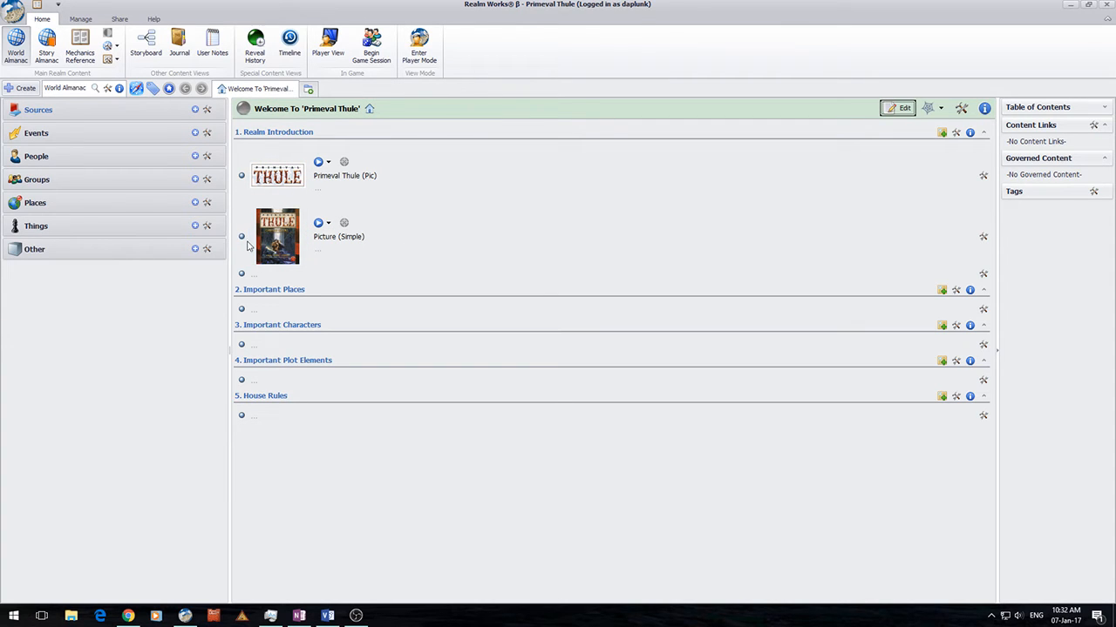
pyautogui.click(241, 236)
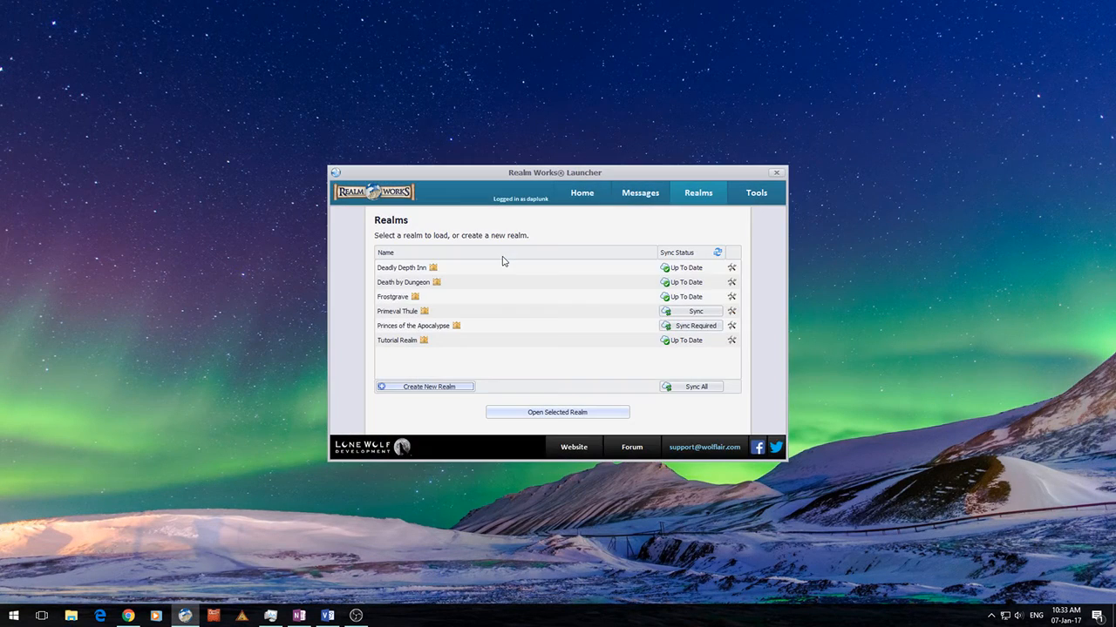
# Sync Primeval Thule with the cloud, confirming and dismissing the success message
pyautogui.click(696, 311)
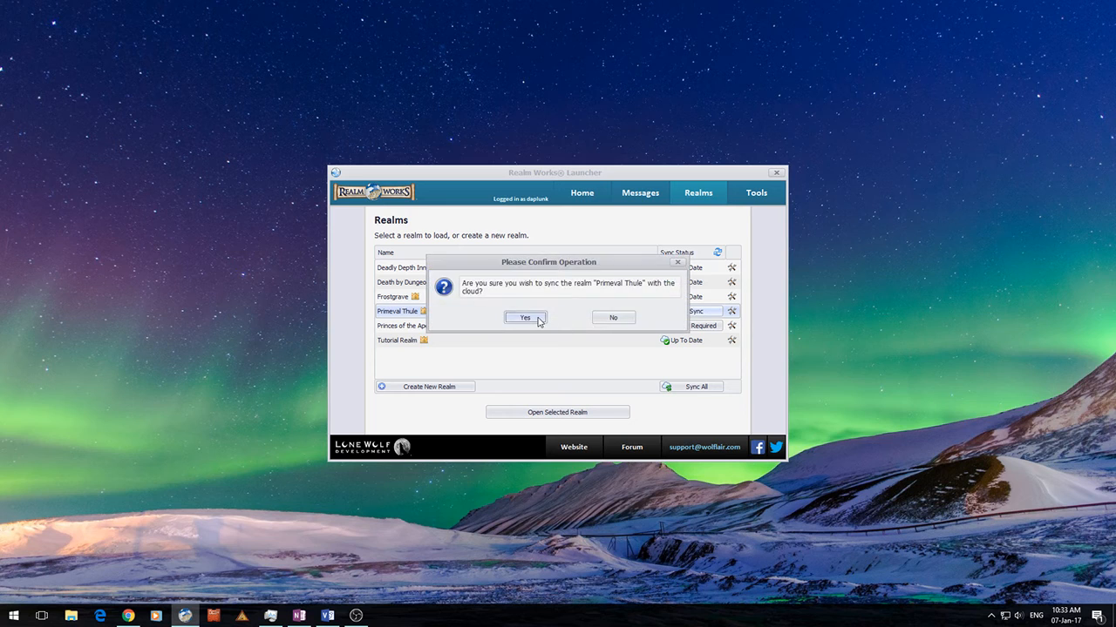
pyautogui.click(524, 317)
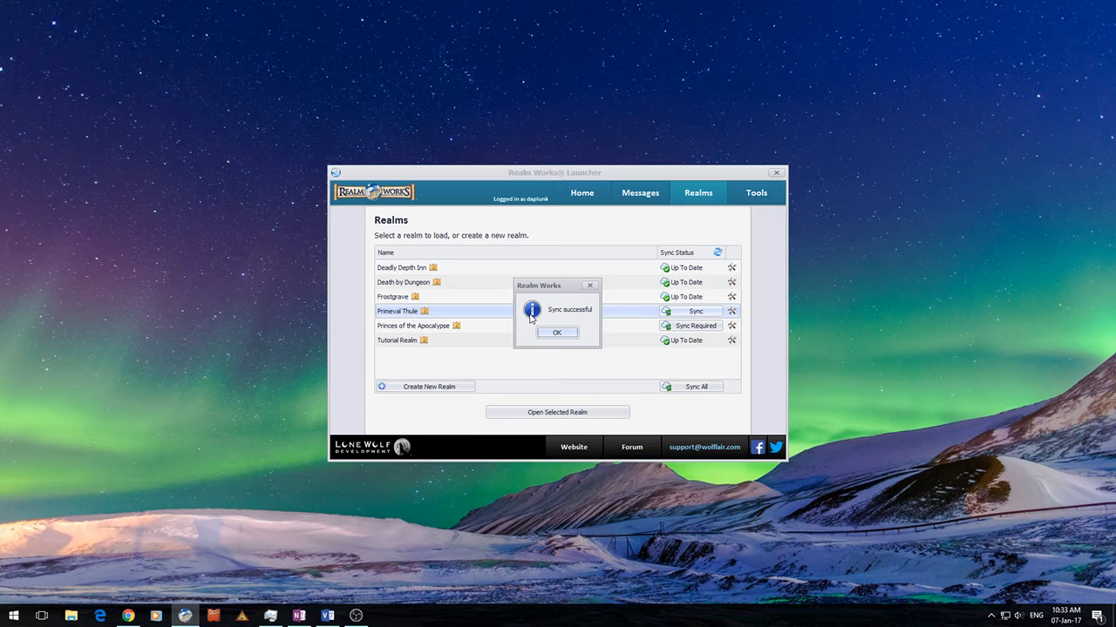
pyautogui.click(557, 332)
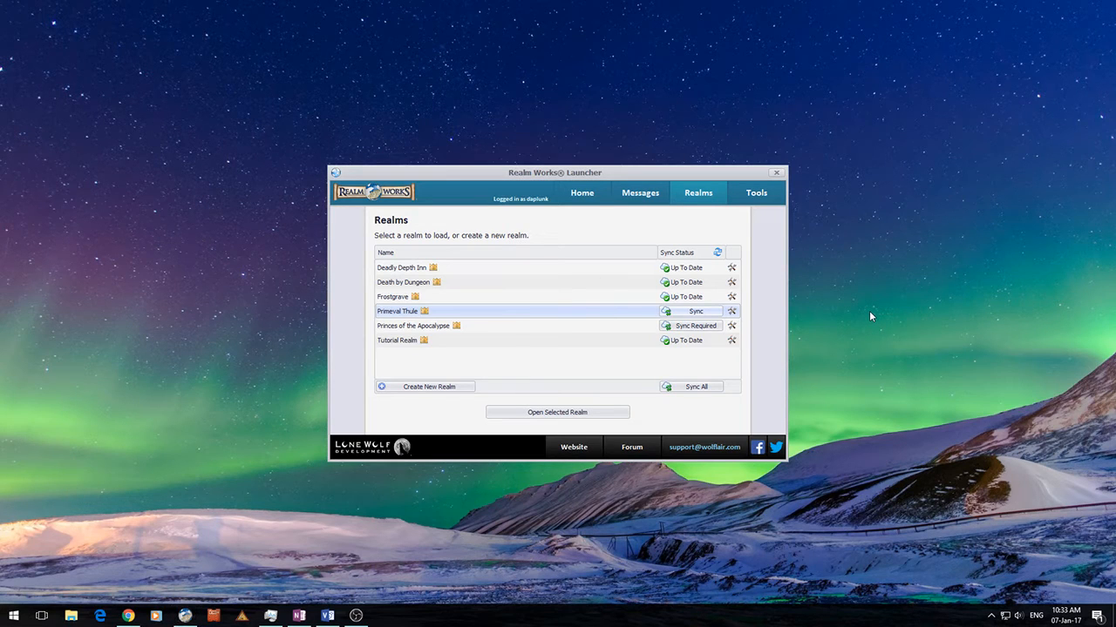
pyautogui.moveTo(795, 316)
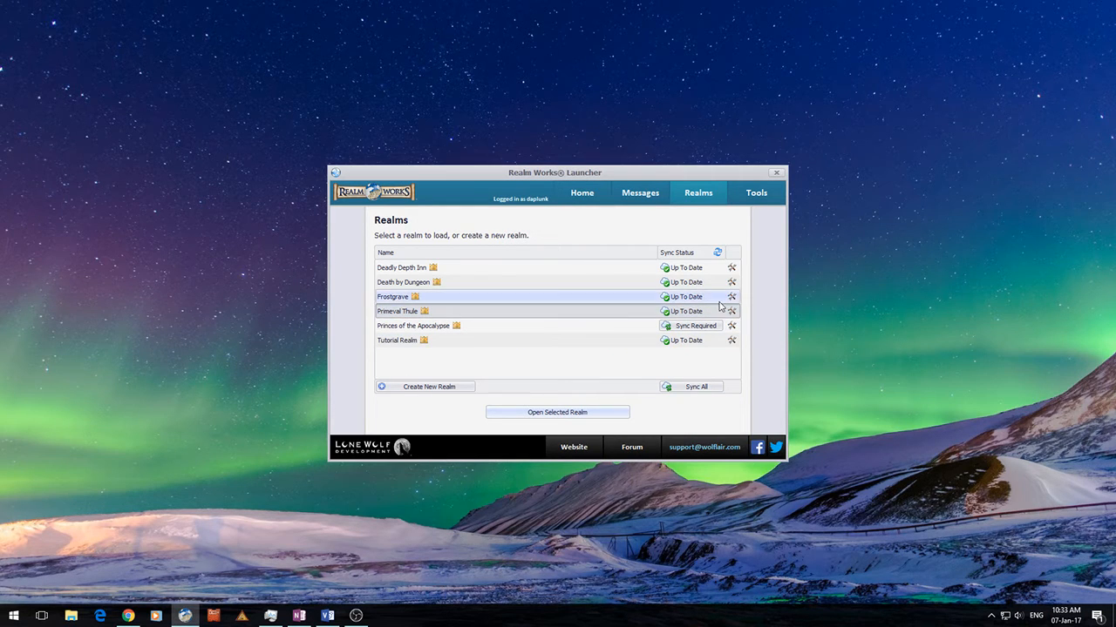
# Copy Primeval Thule via its options menu, keeping the default name '(Copy) Primeval Thule'
pyautogui.click(732, 311)
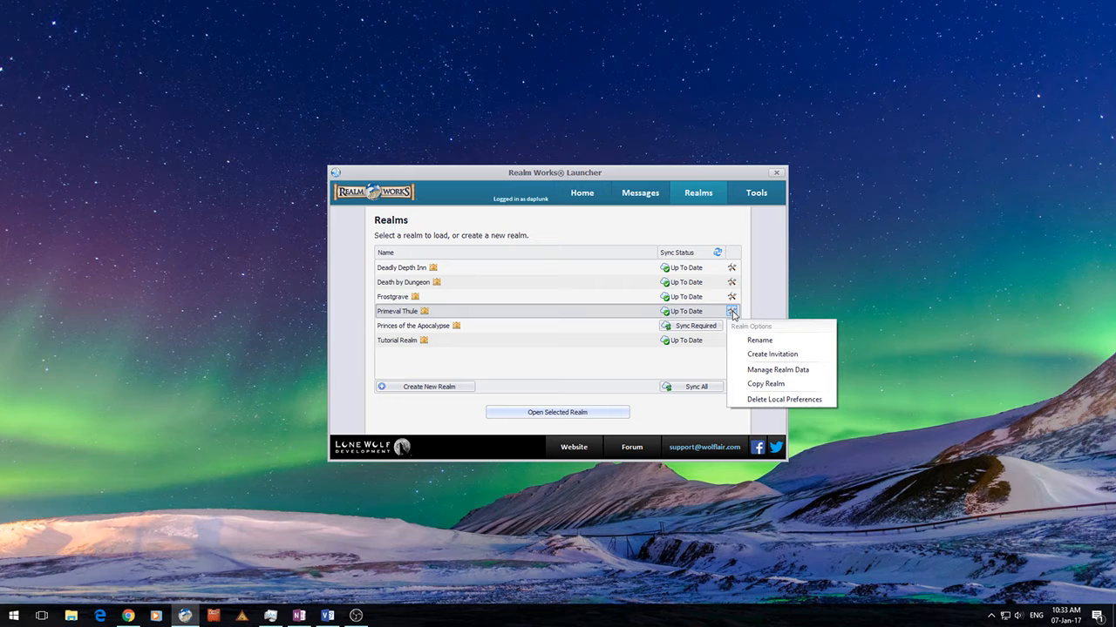
pyautogui.click(765, 383)
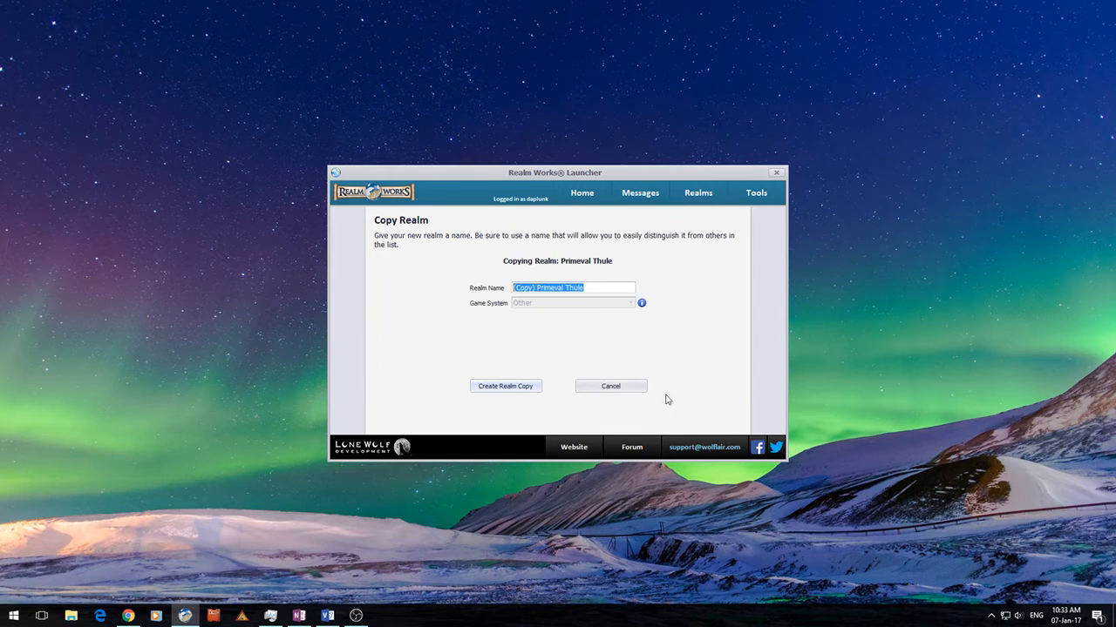
pyautogui.moveTo(551, 296)
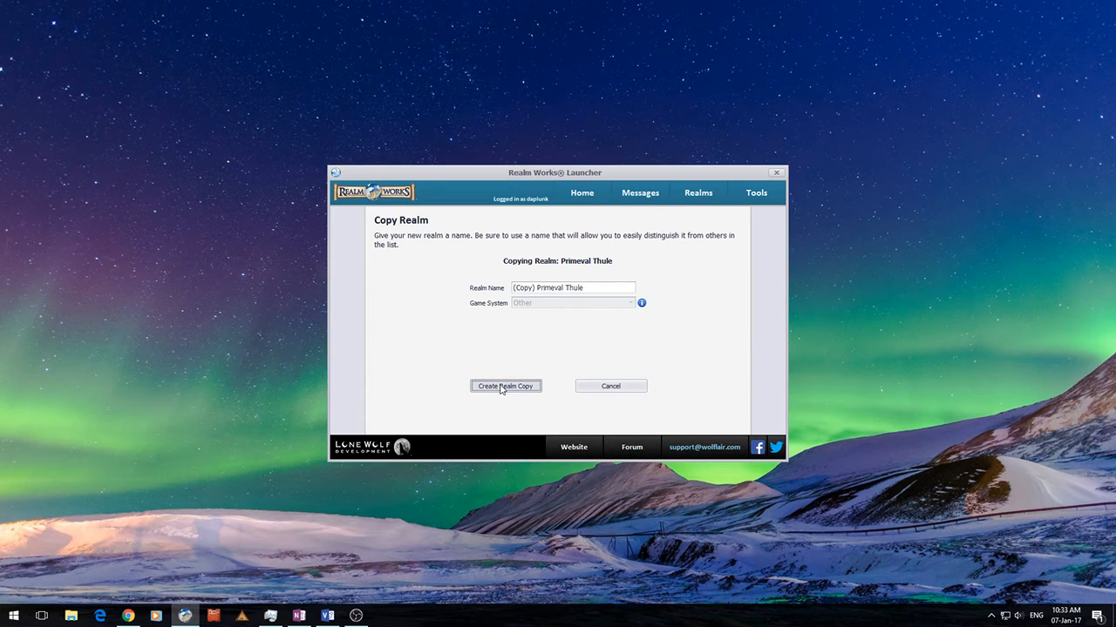
pyautogui.click(506, 386)
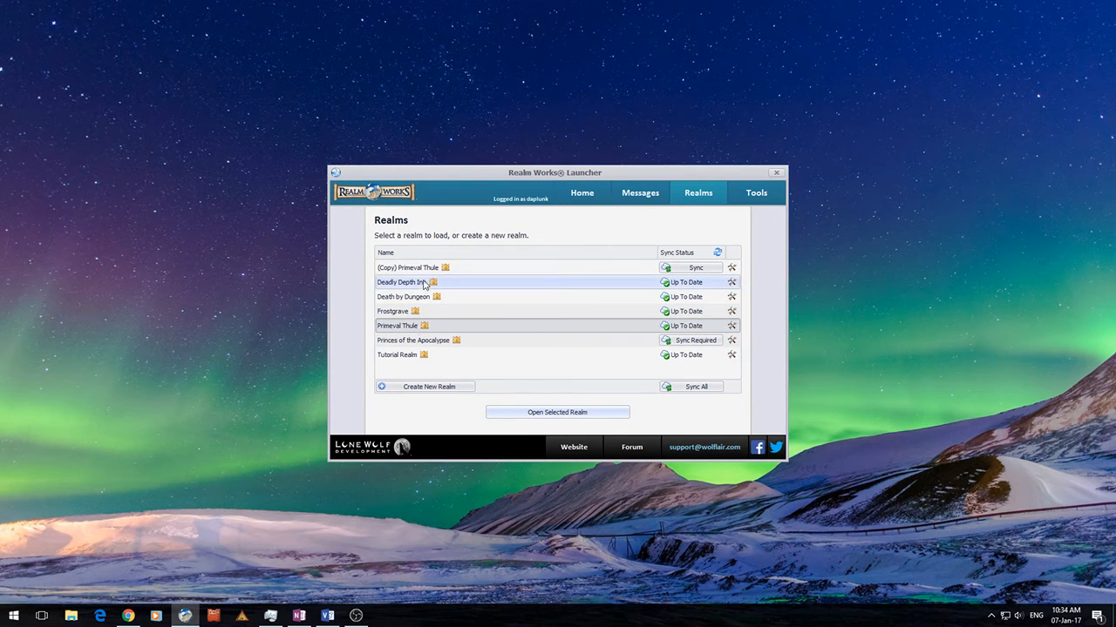
# Open the (Copy) Primeval Thule realm to view its welcome page pictures
pyautogui.click(557, 412)
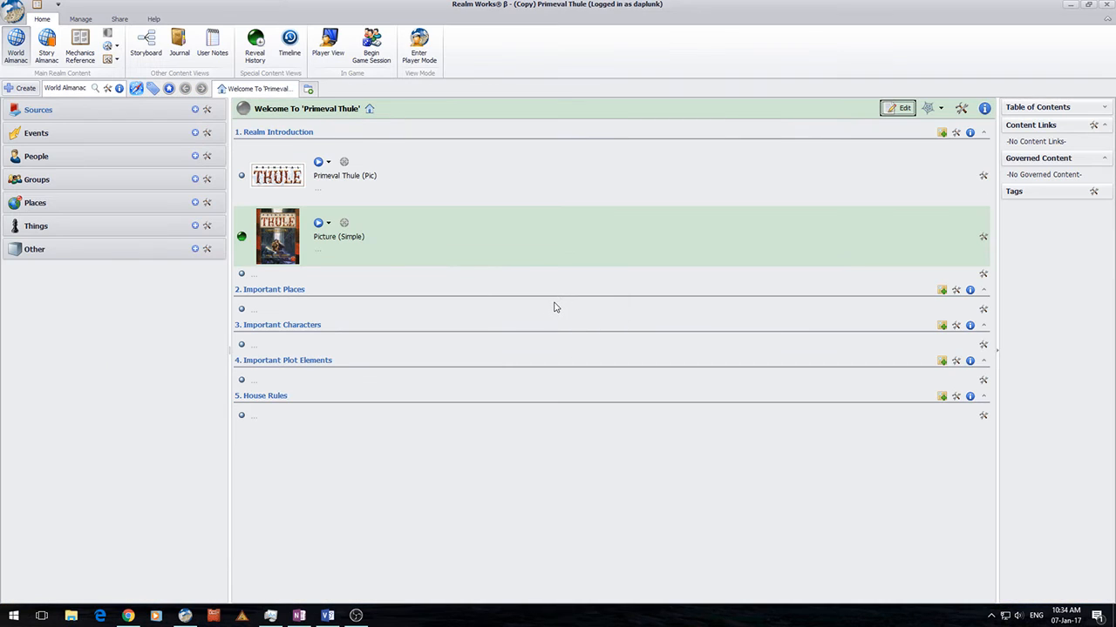
pyautogui.moveTo(243, 249)
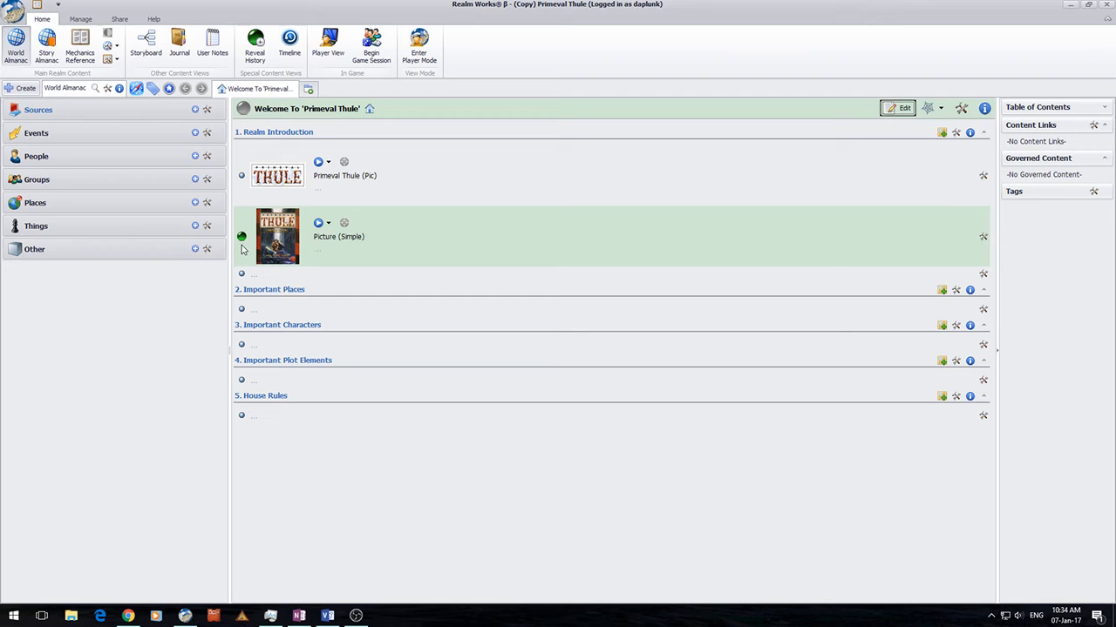
pyautogui.moveTo(955, 273)
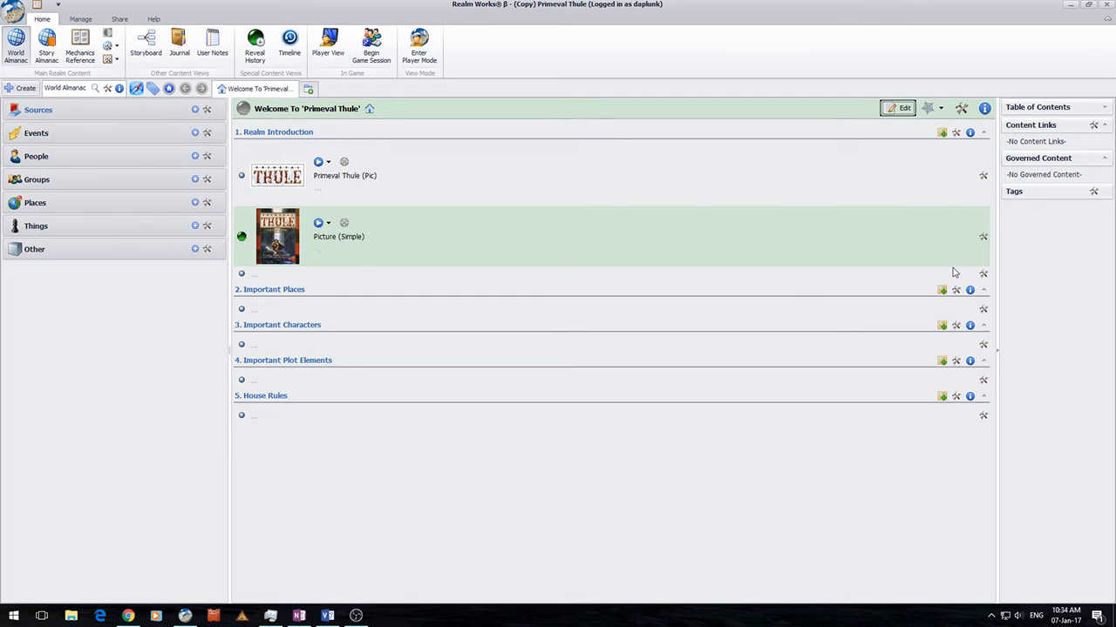
pyautogui.moveTo(243, 230)
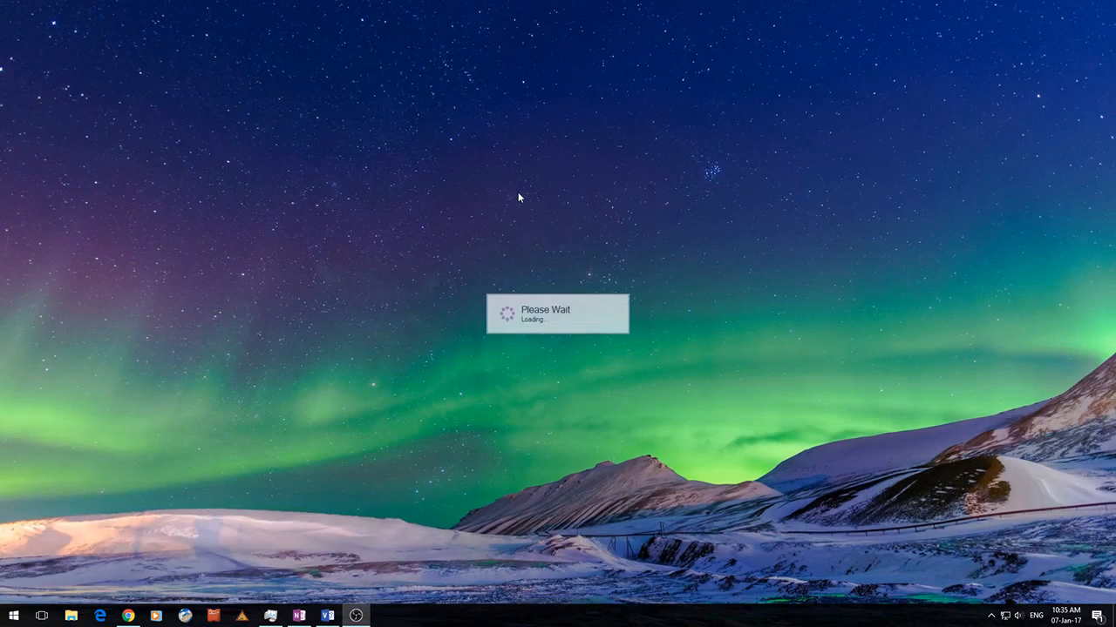
pyautogui.moveTo(719, 262)
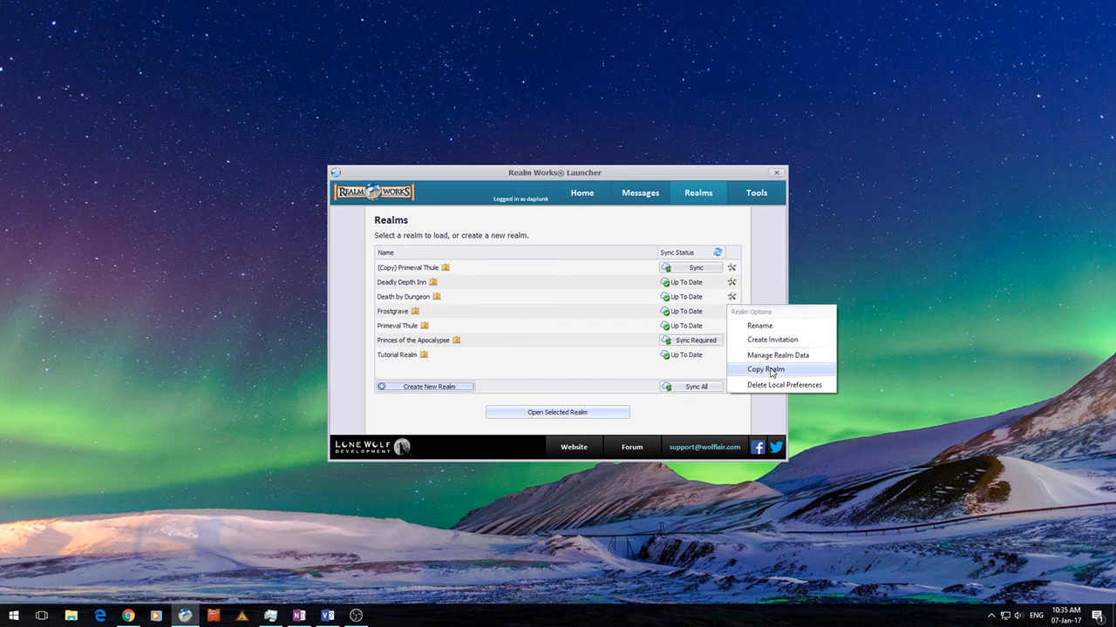
# Choose Copy Realm from the Death by Dungeon options menu
pyautogui.click(765, 368)
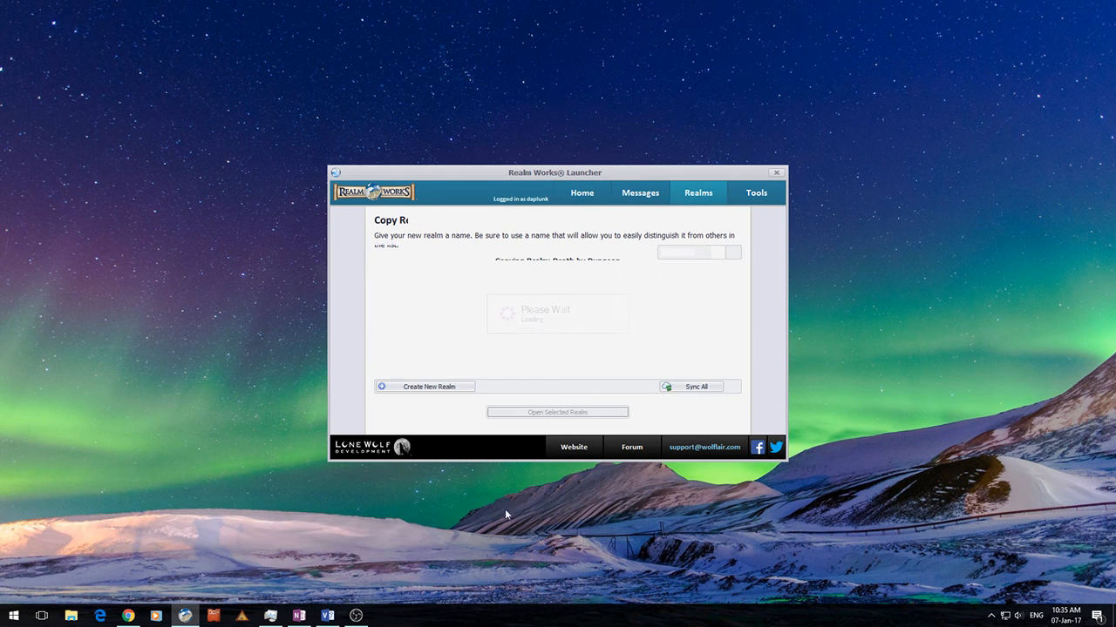